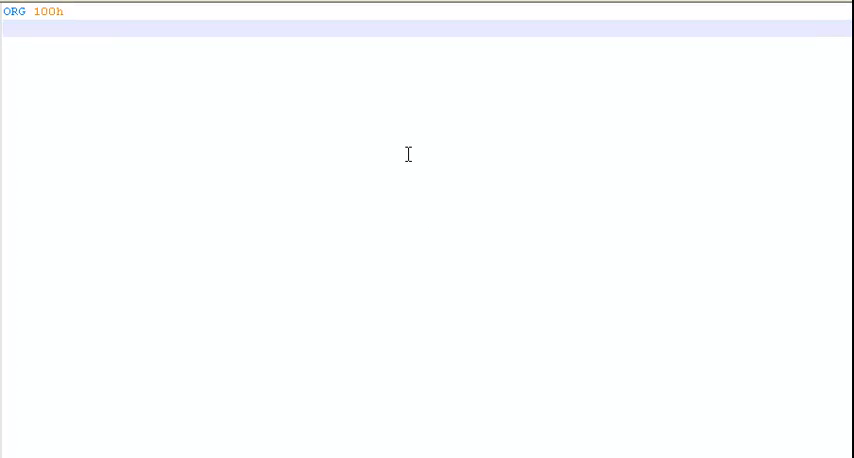
# Type the USE16 directive on the line below ORG 100h
pyautogui.write('USE16')
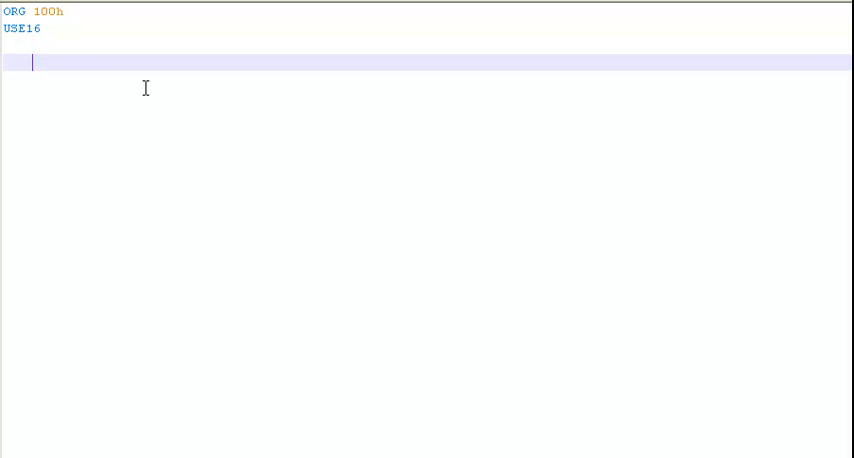
# Enter the indented instruction mov ah, 09 as the first line of code
pyautogui.write('mov')
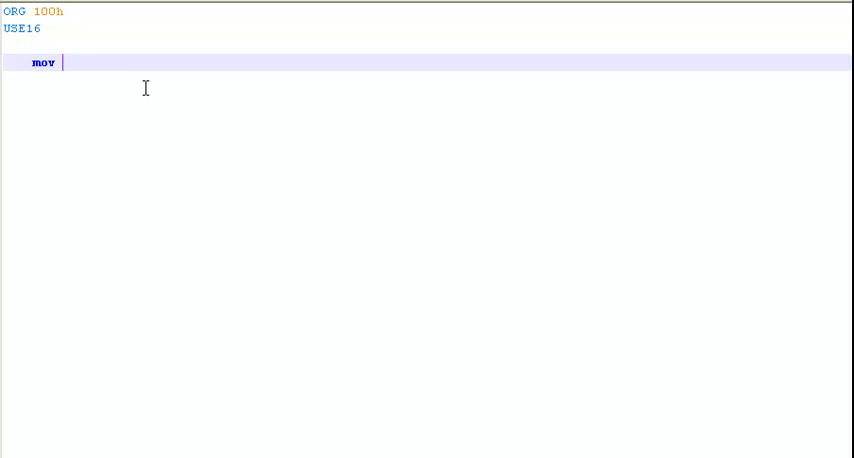
pyautogui.write('ah')
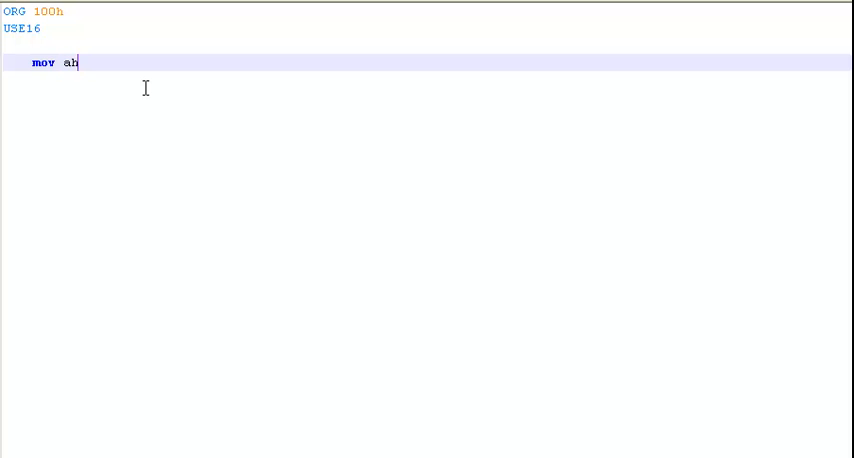
pyautogui.write(', 0')
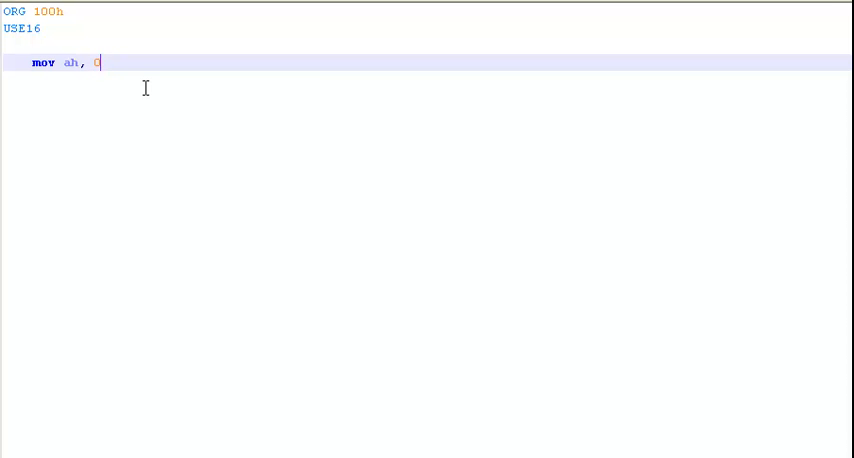
pyautogui.write('9')
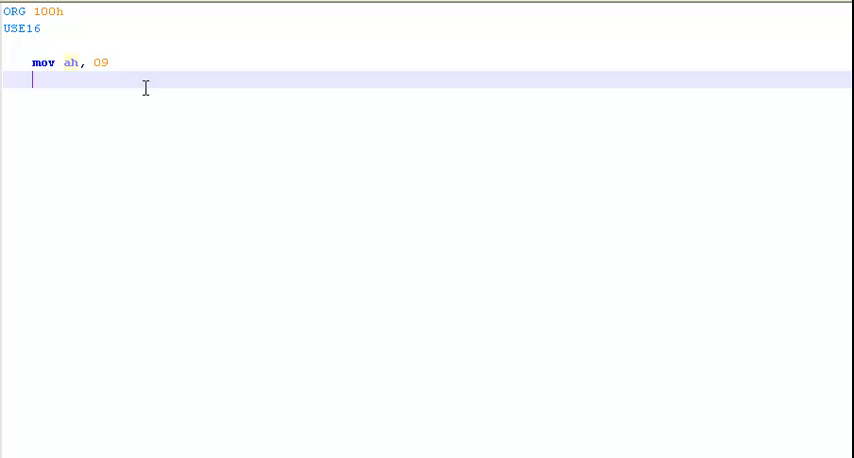
pyautogui.doubleClick(70, 62)
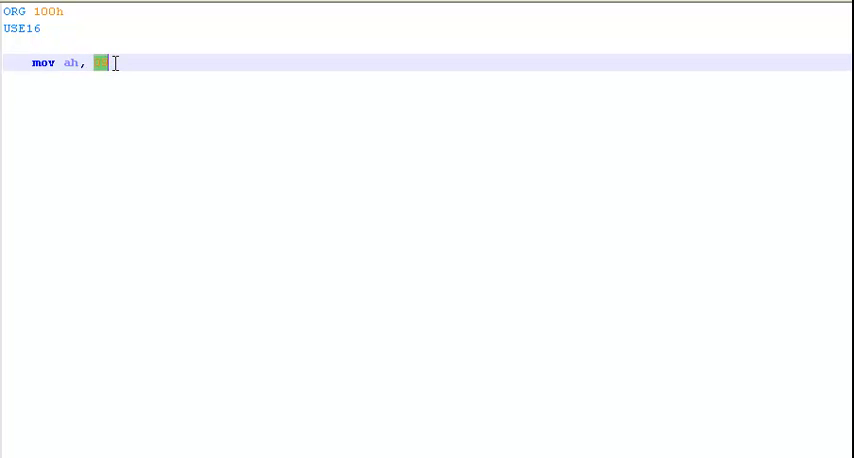
pyautogui.write('09')
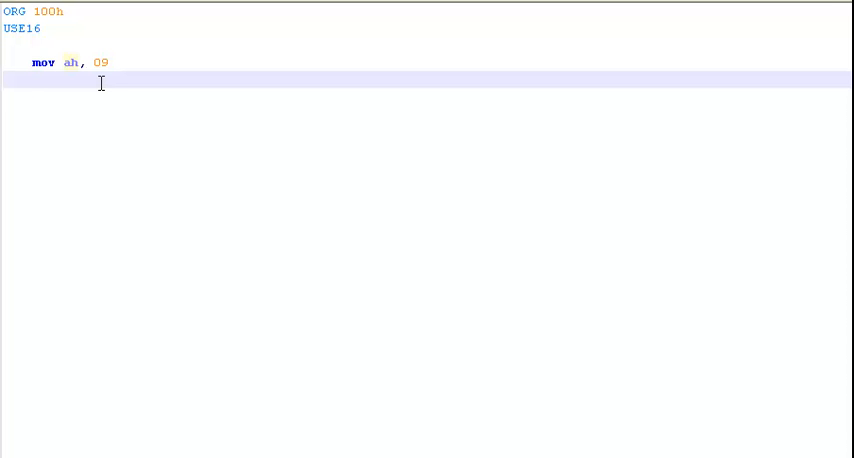
# Add the lines mov dx, msg and int 21h below mov ah, 09
pyautogui.write('mov dx')
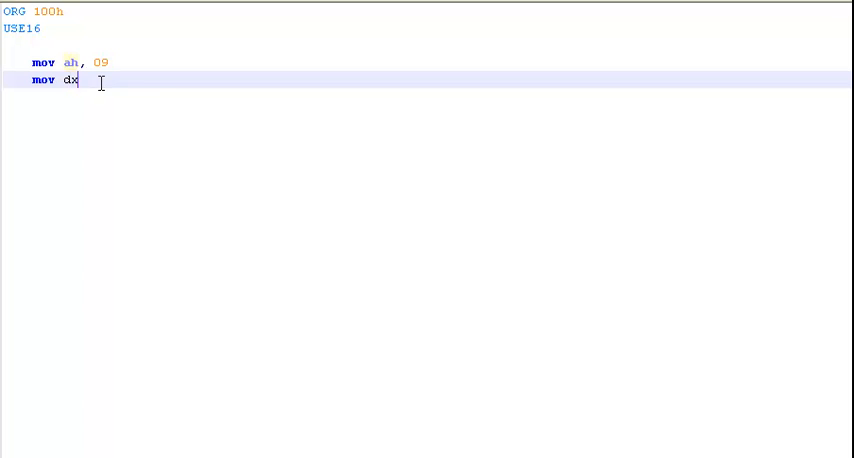
pyautogui.write(', me')
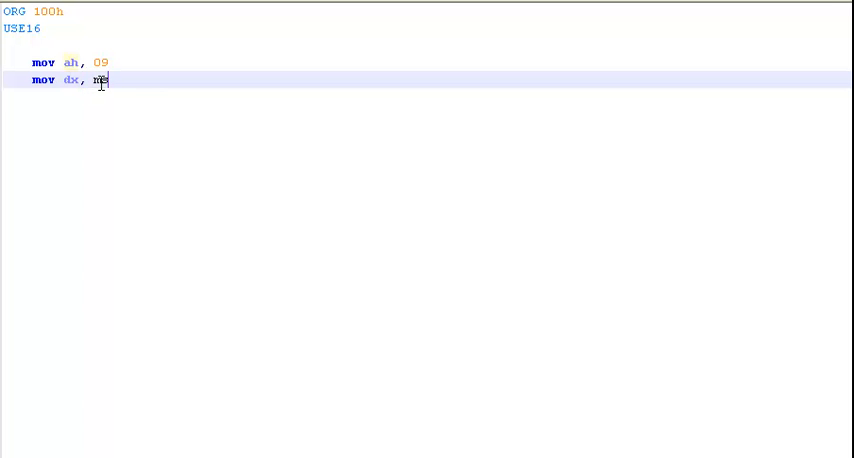
pyautogui.write('g')
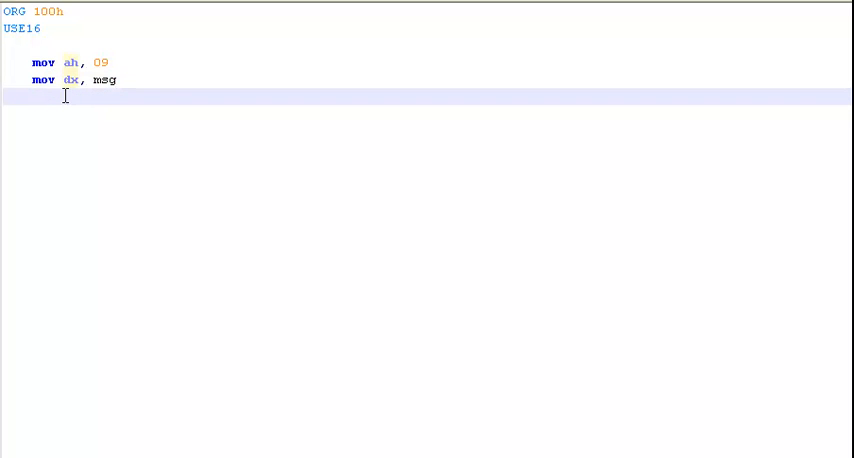
pyautogui.write('int')
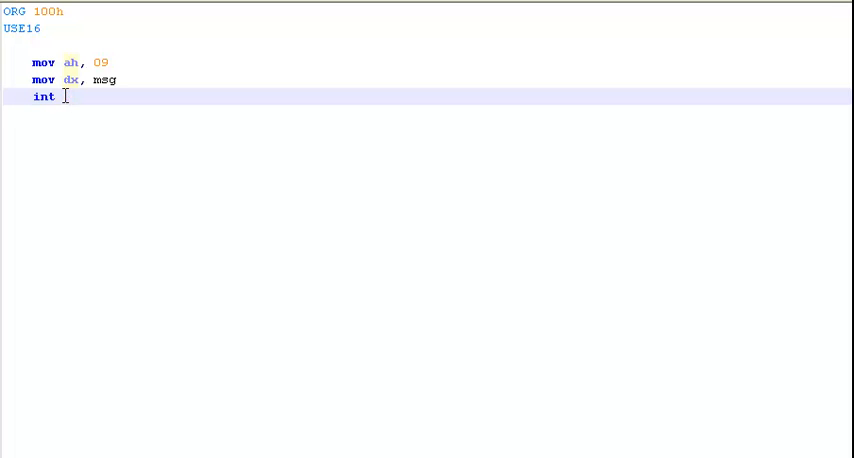
pyautogui.write('21h')
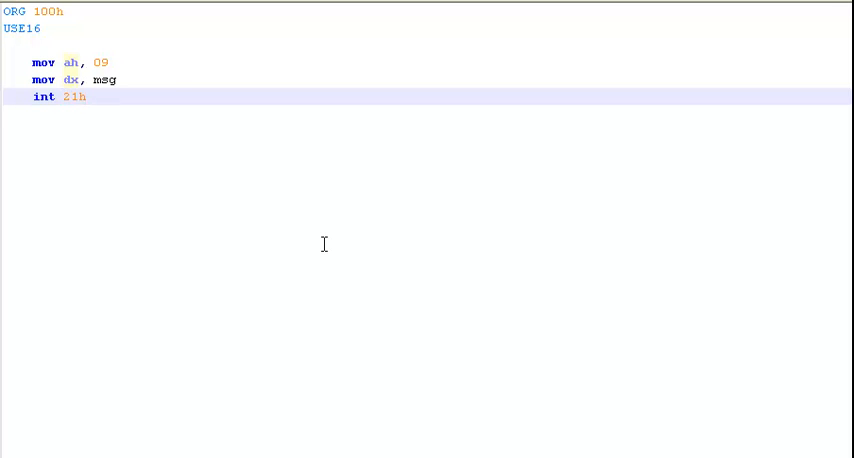
pyautogui.moveTo(88, 174)
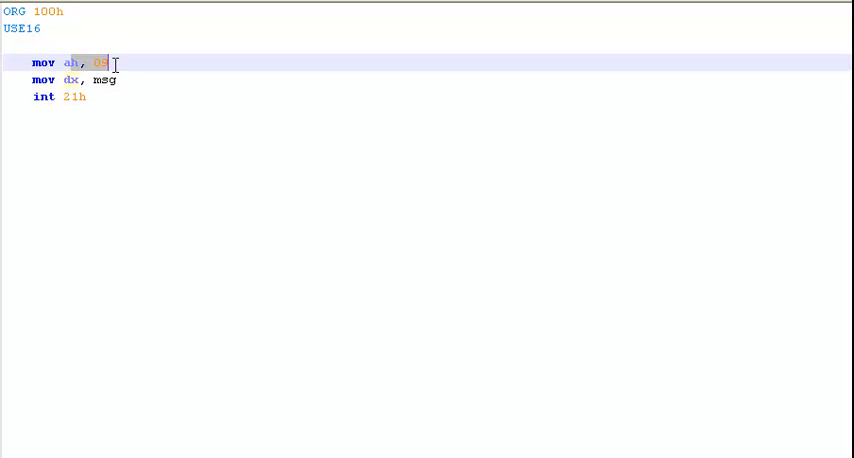
pyautogui.click(95, 96)
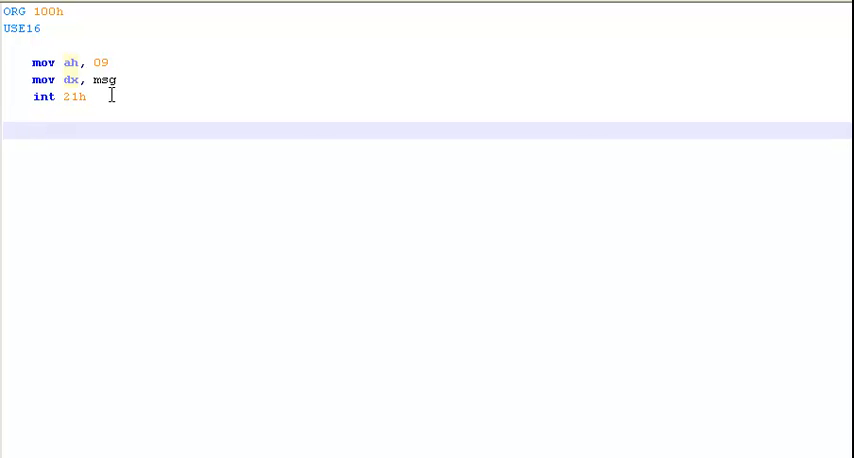
# Add mov ah, 01 and int 21h for the keypress wait, then start mov ah, 4ch
pyautogui.write('mov ah,')
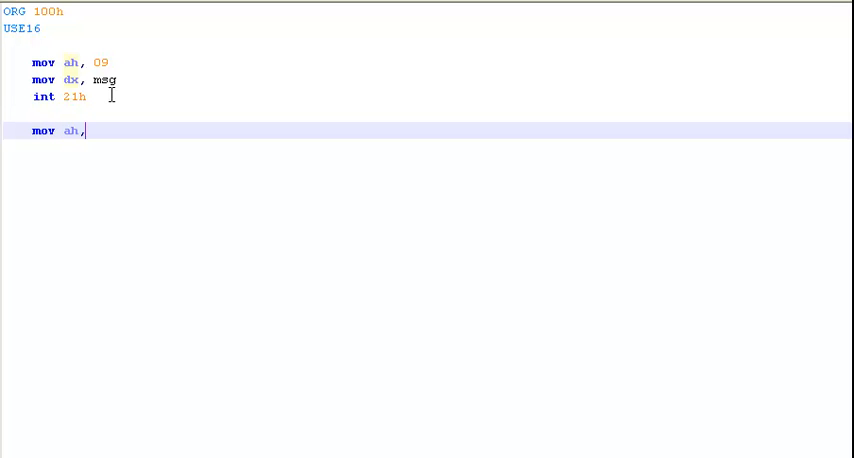
pyautogui.write('01')
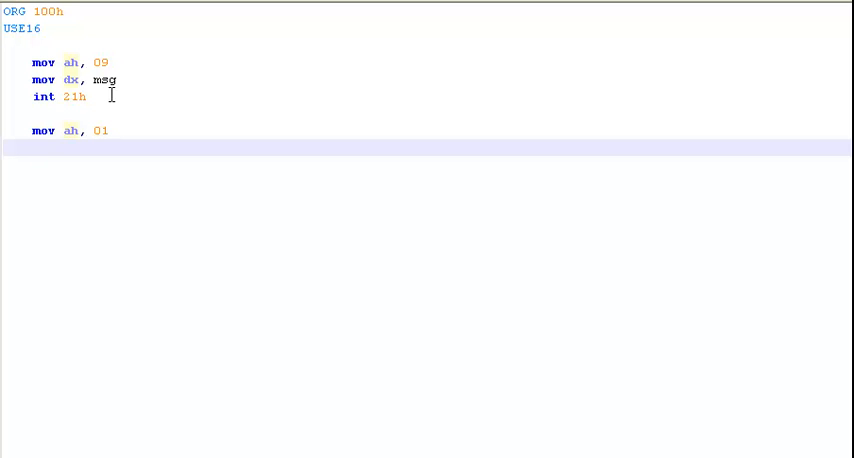
pyautogui.write('int 21h')
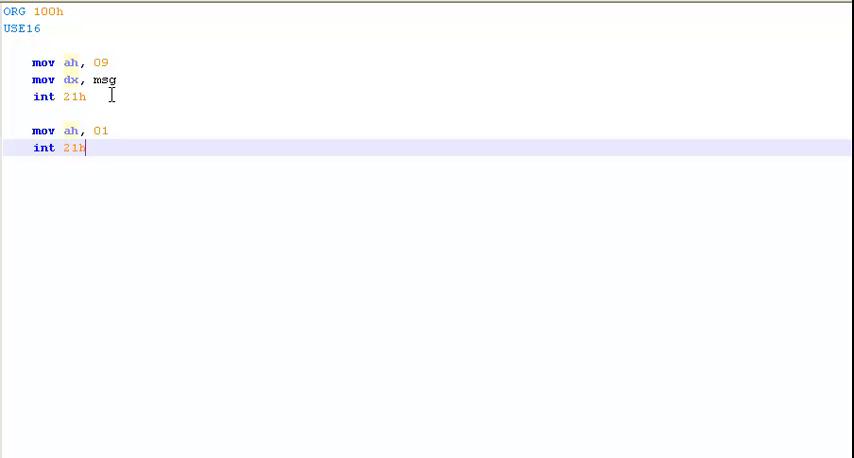
pyautogui.moveTo(165, 169)
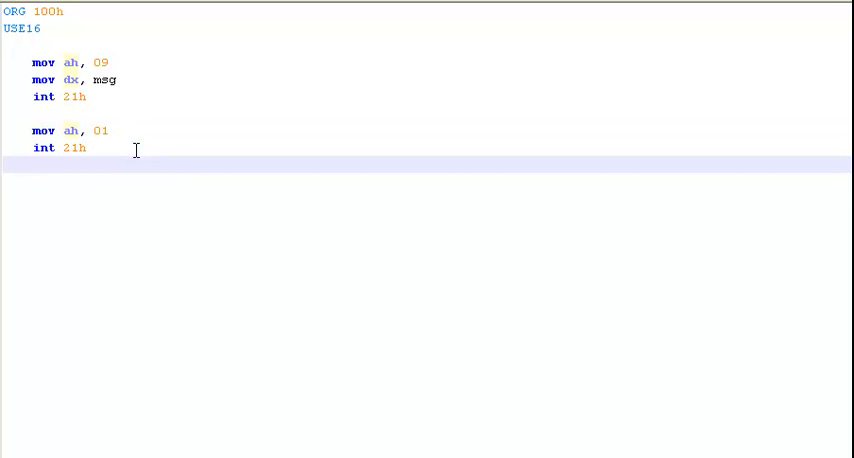
pyautogui.write('mov ah, 4ch')
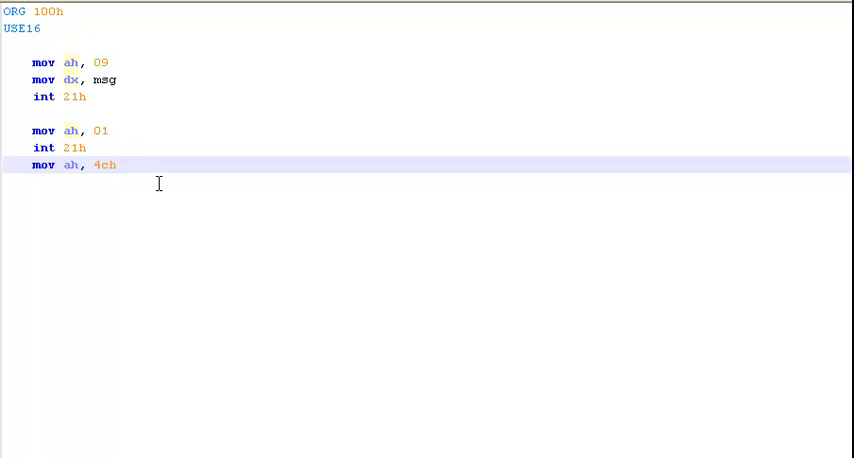
# Add int 21h and start the data line with msg db
pyautogui.write('int')
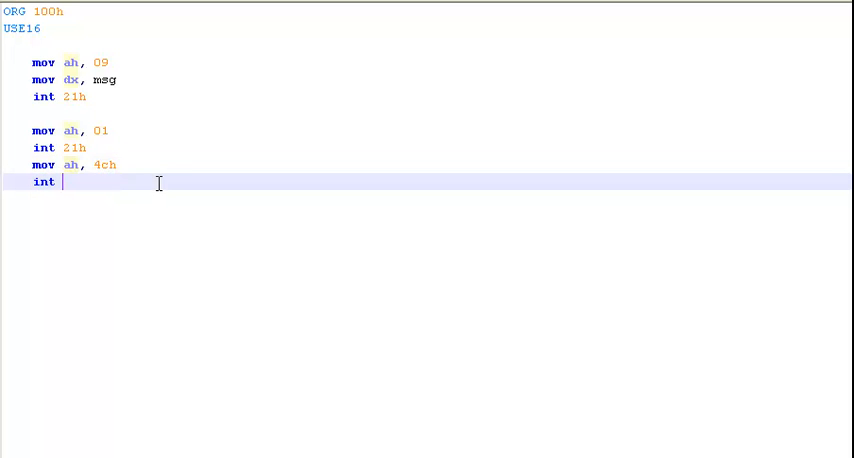
pyautogui.write('21h')
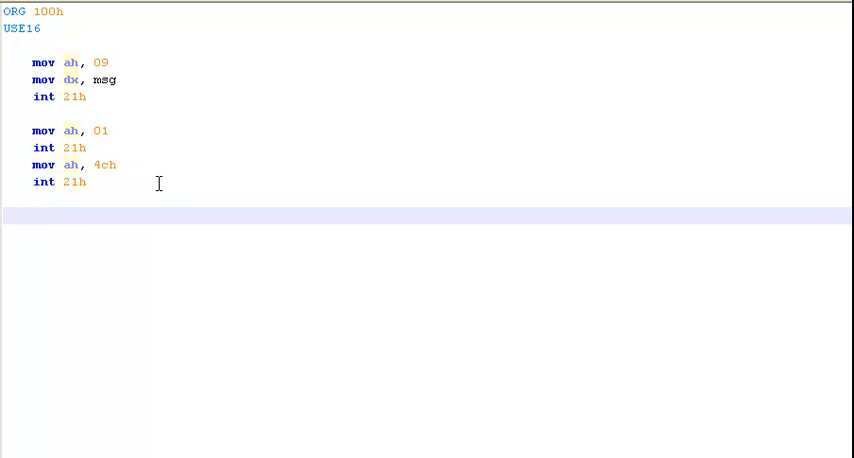
pyautogui.write('msg')
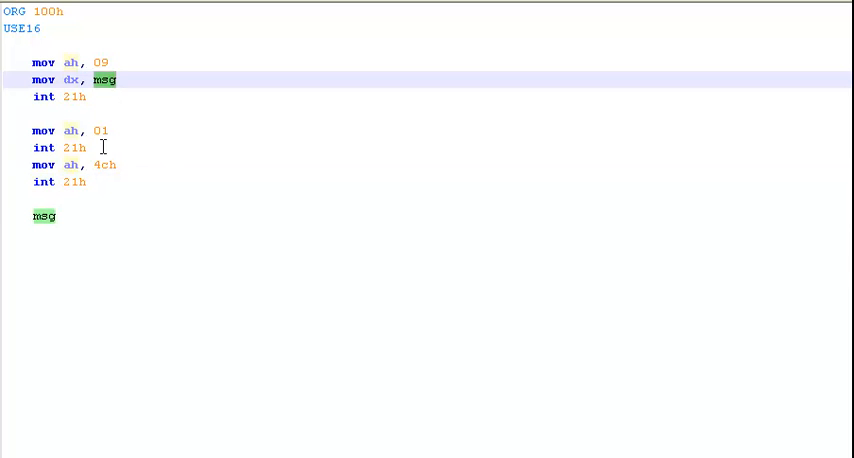
pyautogui.write('d')
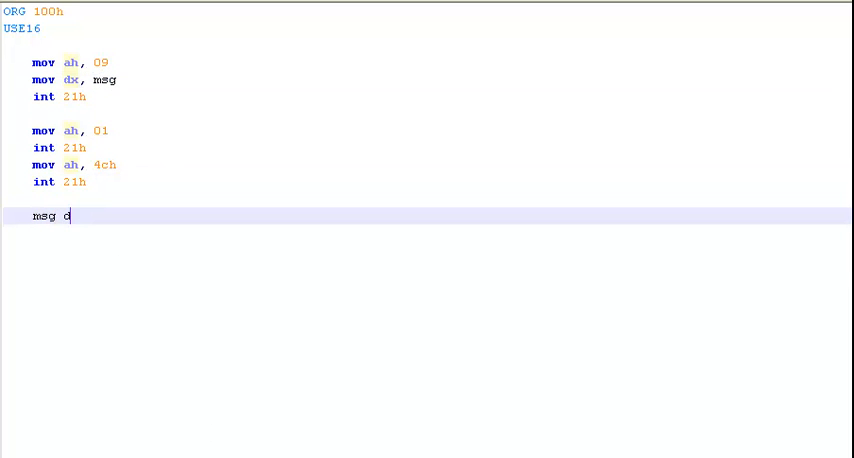
pyautogui.write('b')
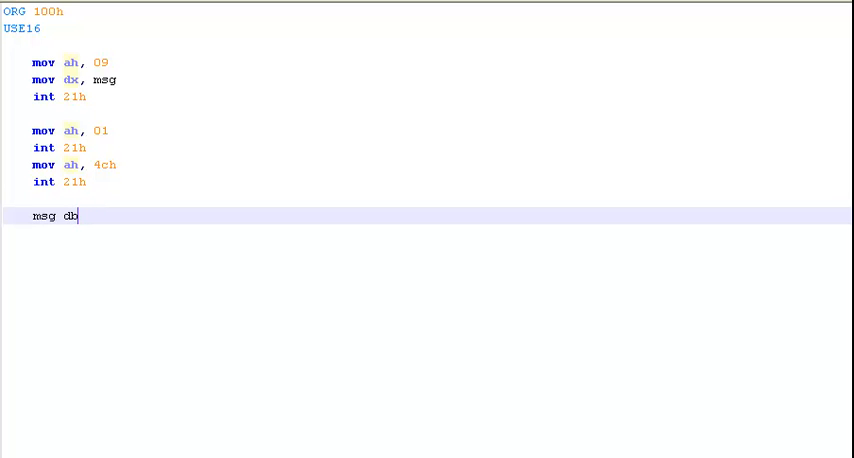
# Fill the data line with 'Hello World, from Assembly!', 0Ah, '$'
pyautogui.write("' '")
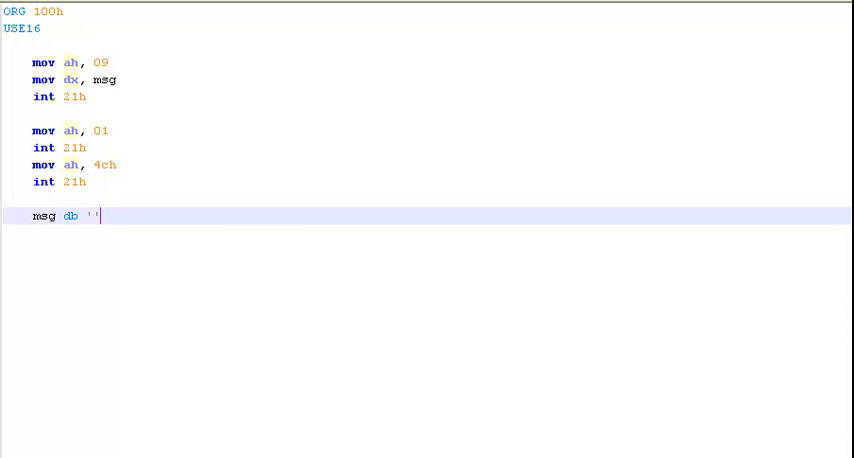
pyautogui.write('Hello Wor')
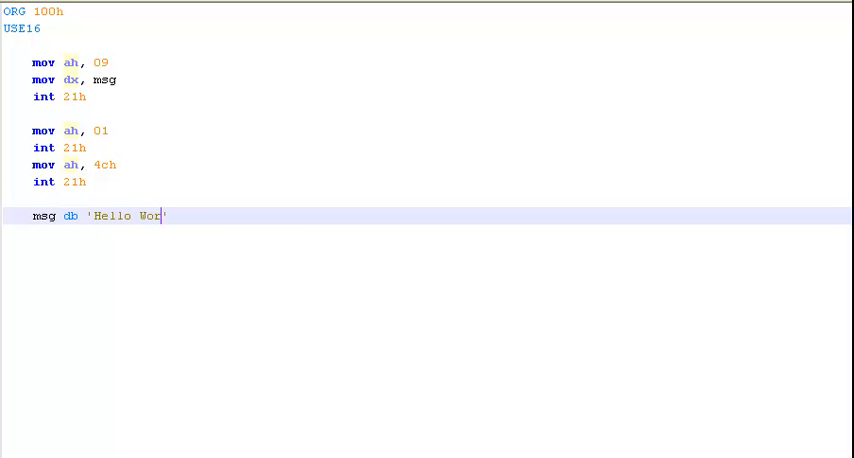
pyautogui.write('ld, from Ass')
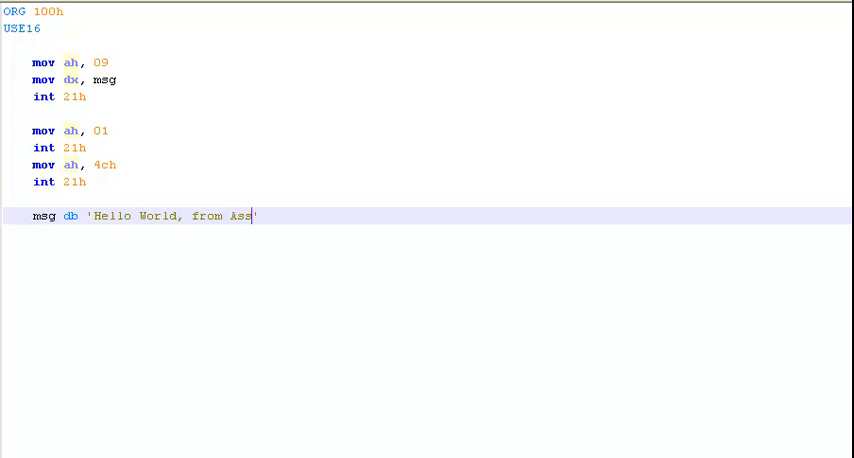
pyautogui.write('eb')
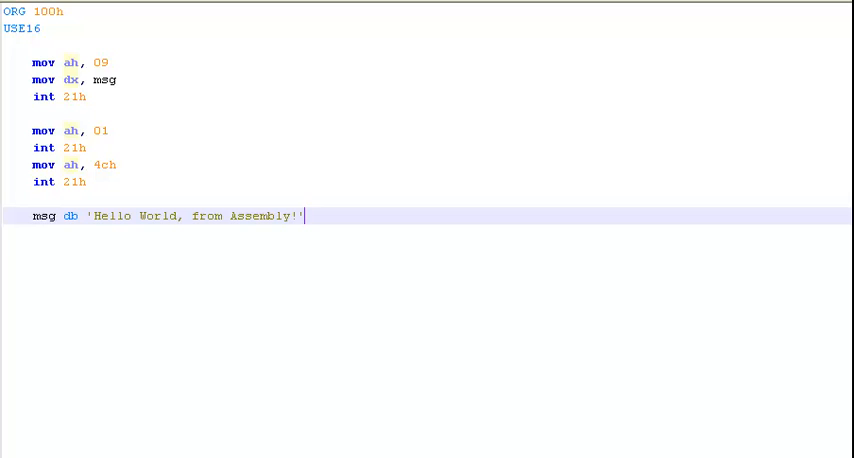
pyautogui.write(',')
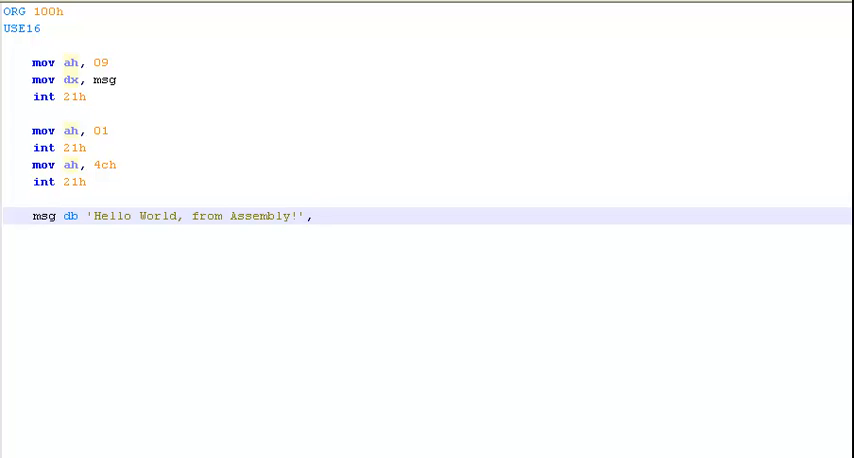
pyautogui.write('0A')
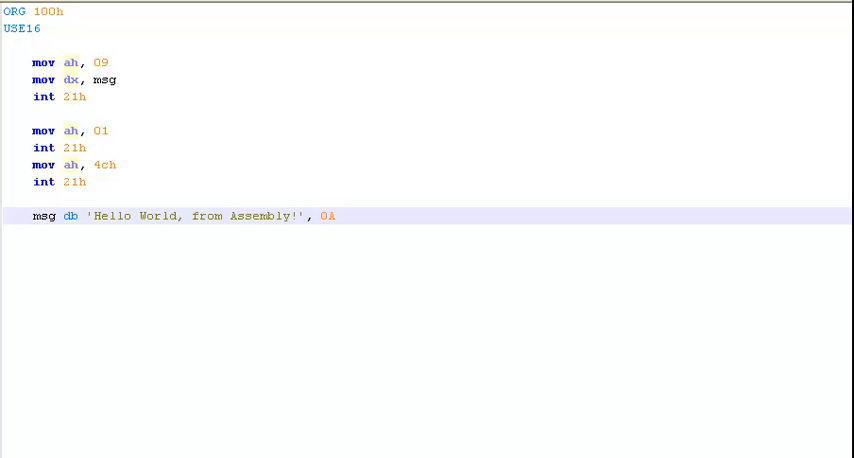
pyautogui.write('h')
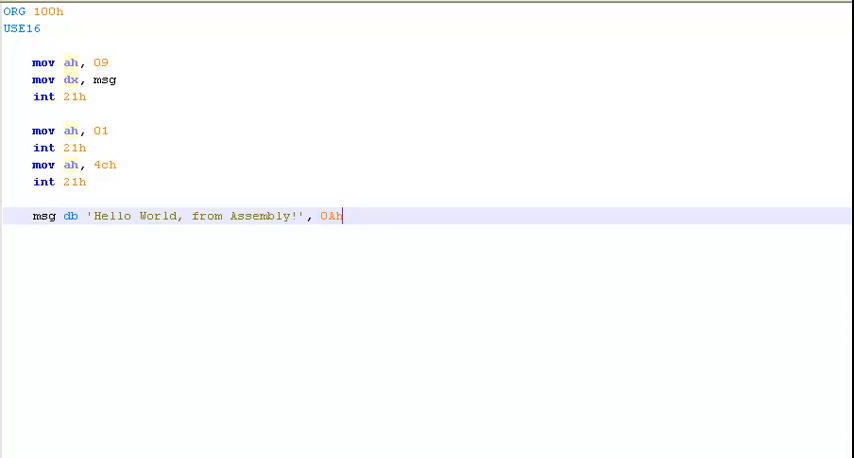
pyautogui.write(", ''")
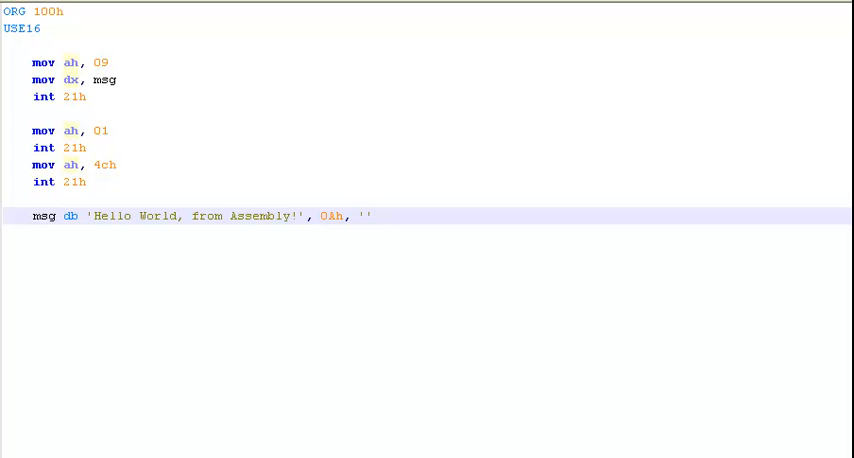
pyautogui.write('$')
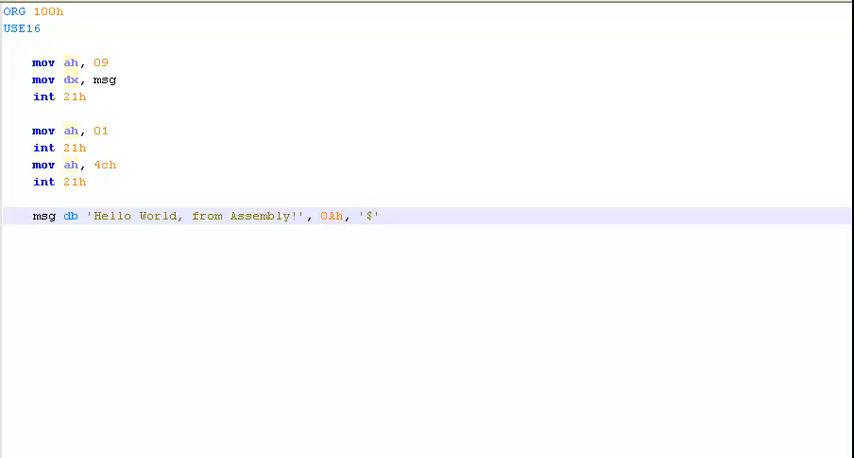
pyautogui.click(318, 216)
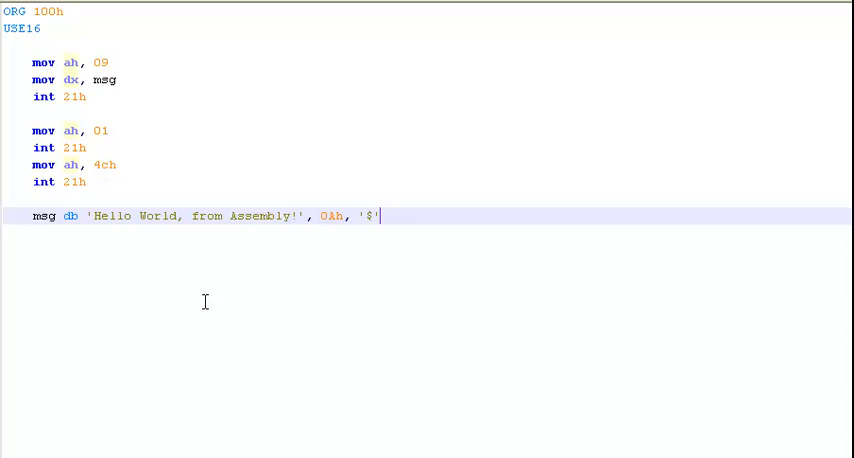
# Compile the source, confirm the 2 passes and 44 bytes report, and dismiss it
pyautogui.press('ctrl+a')
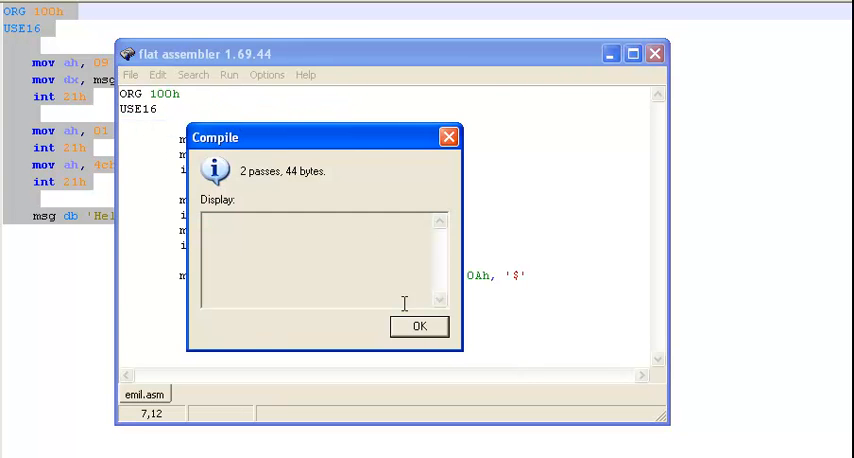
pyautogui.click(418, 327)
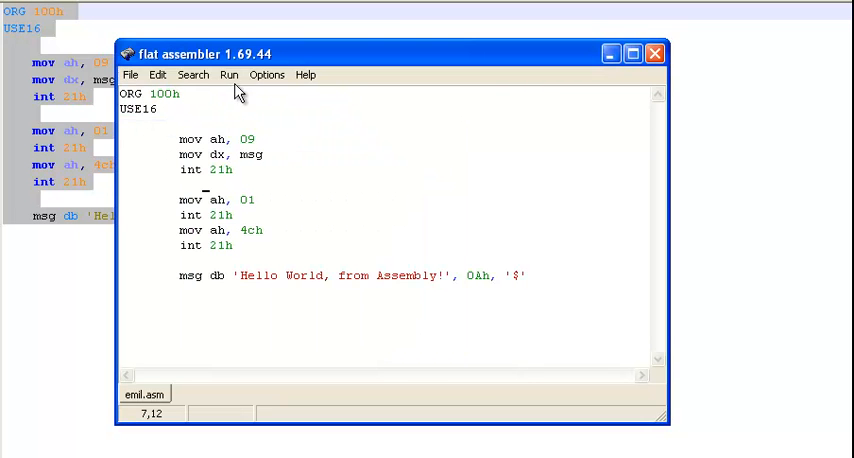
pyautogui.click(229, 75)
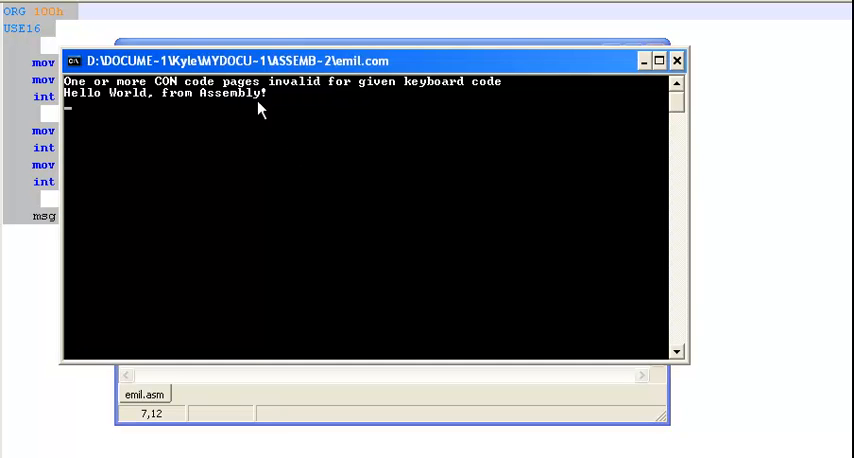
pyautogui.moveTo(340, 105)
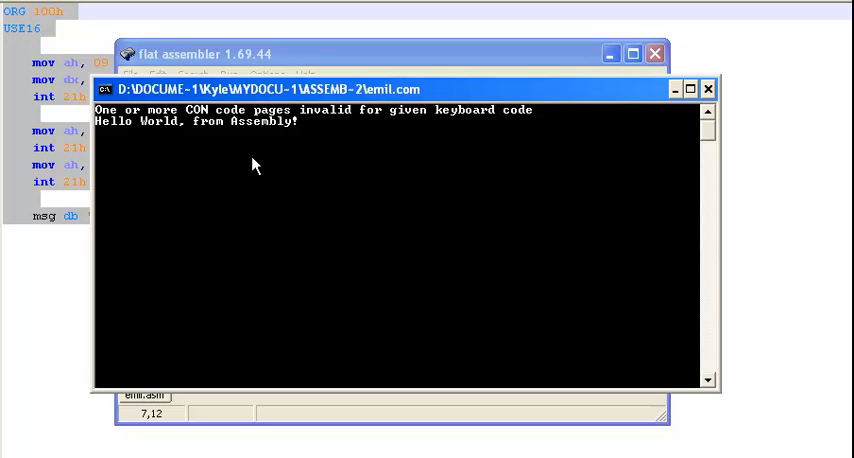
pyautogui.click(708, 89)
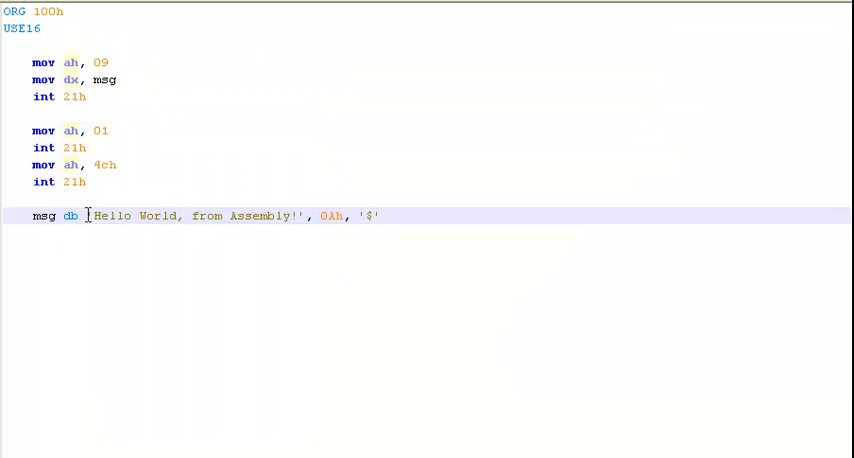
pyautogui.moveTo(282, 318)
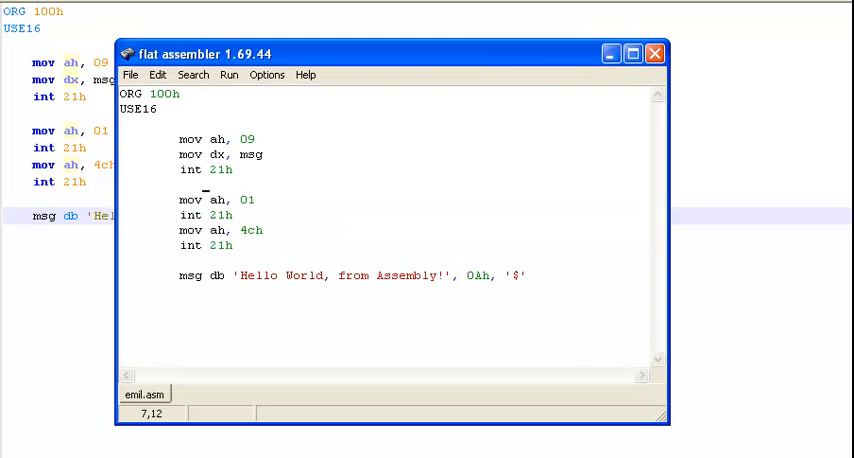
# Rename the msg label to say
pyautogui.click(229, 75)
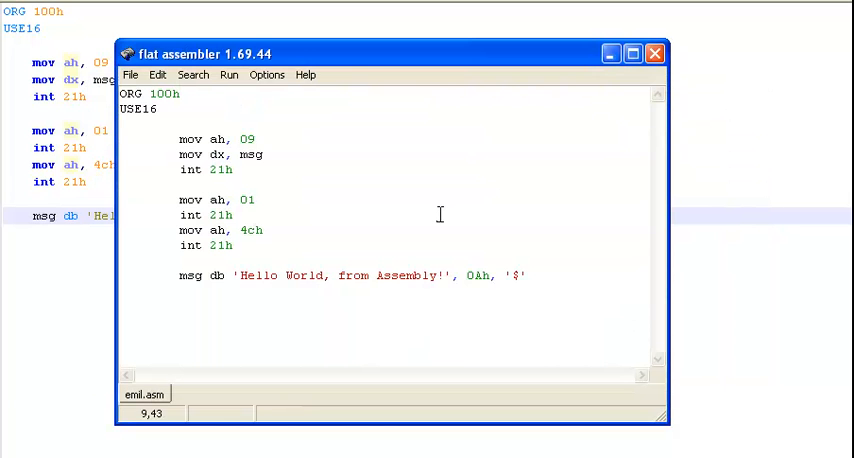
pyautogui.click(259, 154)
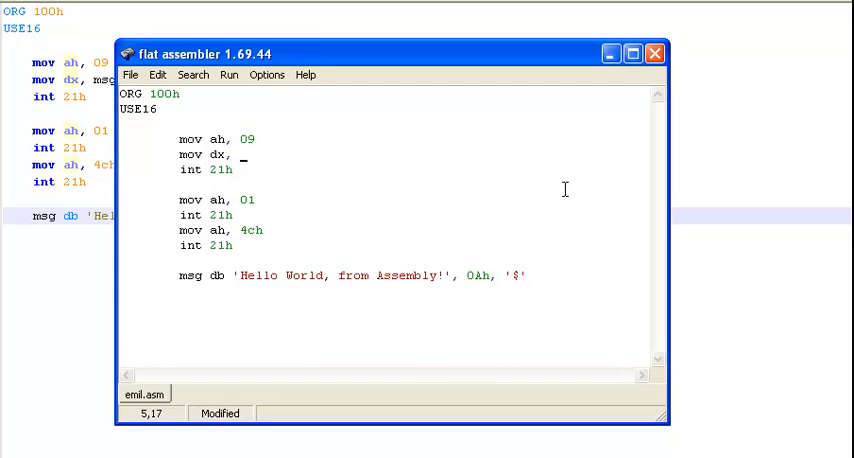
pyautogui.write('say')
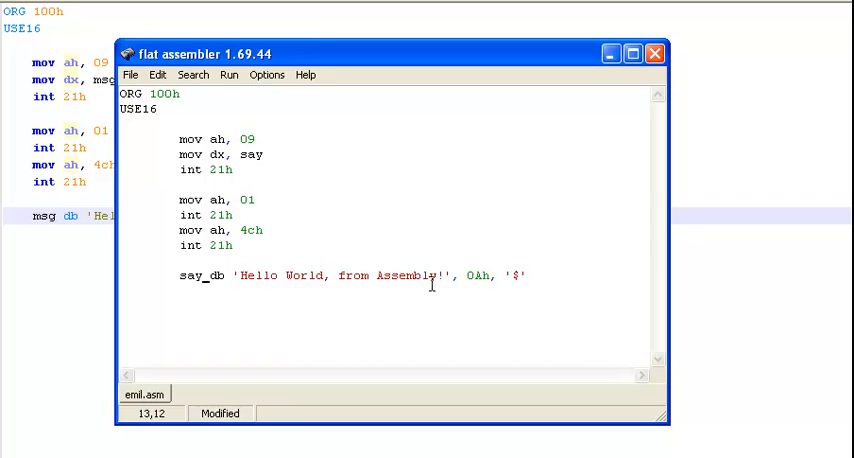
# Replace the message string with 'Ohh my goat!'
pyautogui.moveTo(247, 276); pyautogui.dragTo(445, 276)
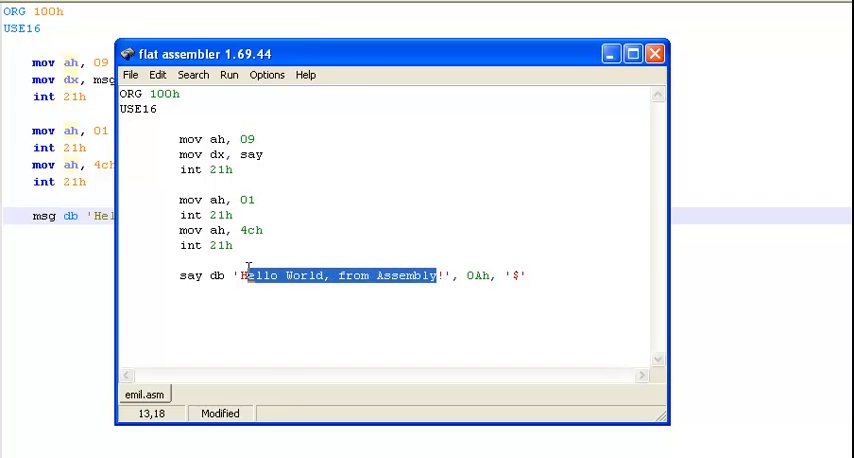
pyautogui.write("Ohh my !', 0Ah, '$'")
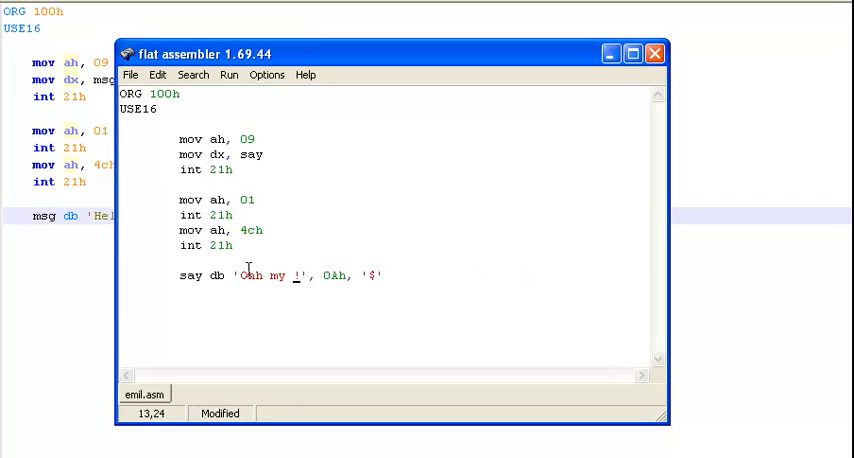
pyautogui.write('goat')
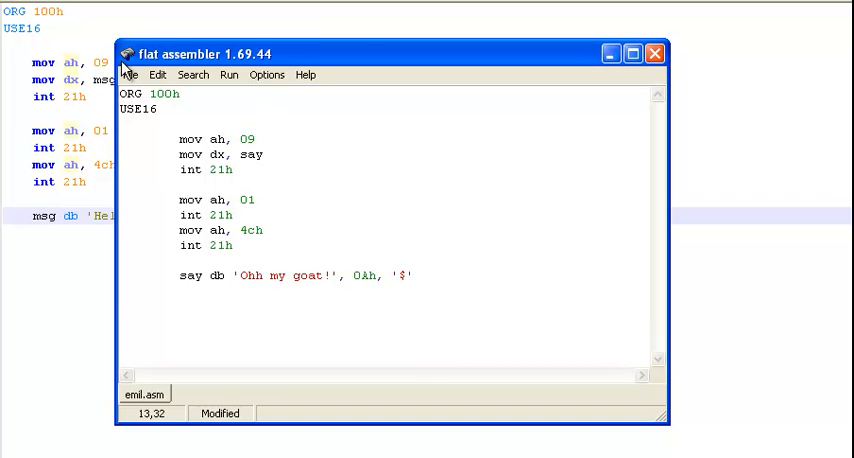
# Run the program to print 'Ohh my goat!', then close the console and FASMW
pyautogui.click(229, 75)
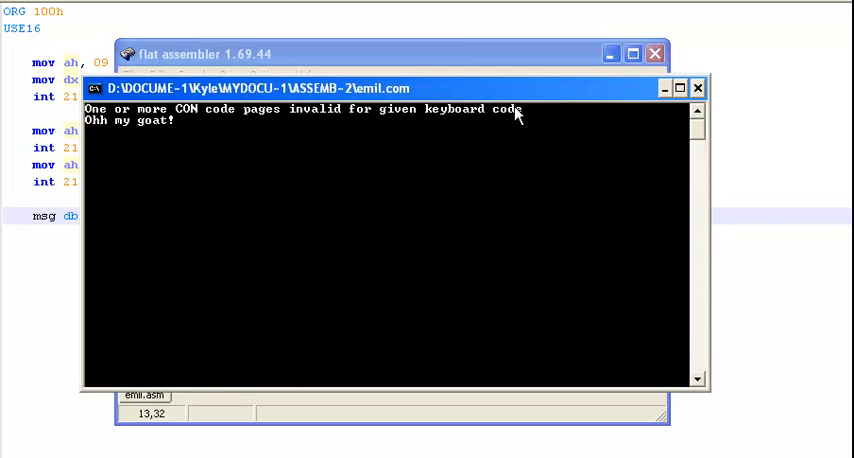
pyautogui.click(698, 88)
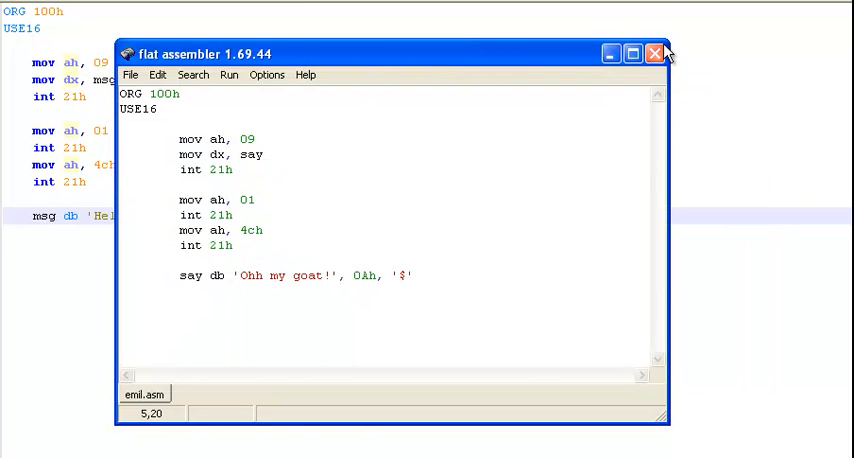
pyautogui.click(654, 53)
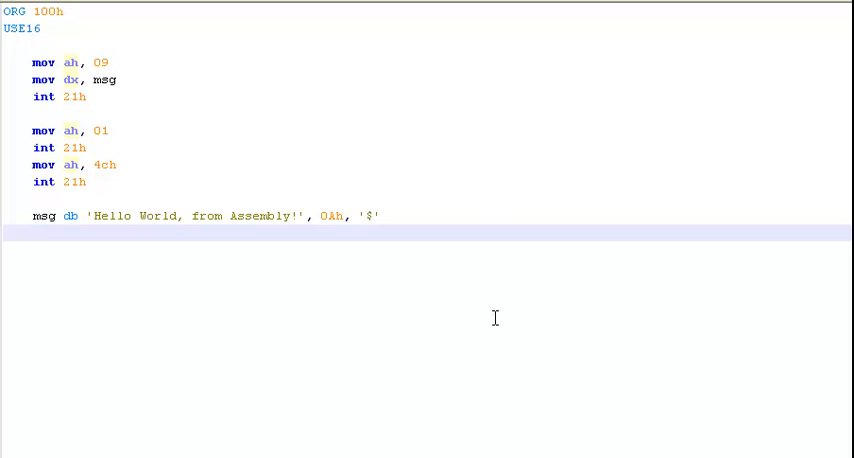